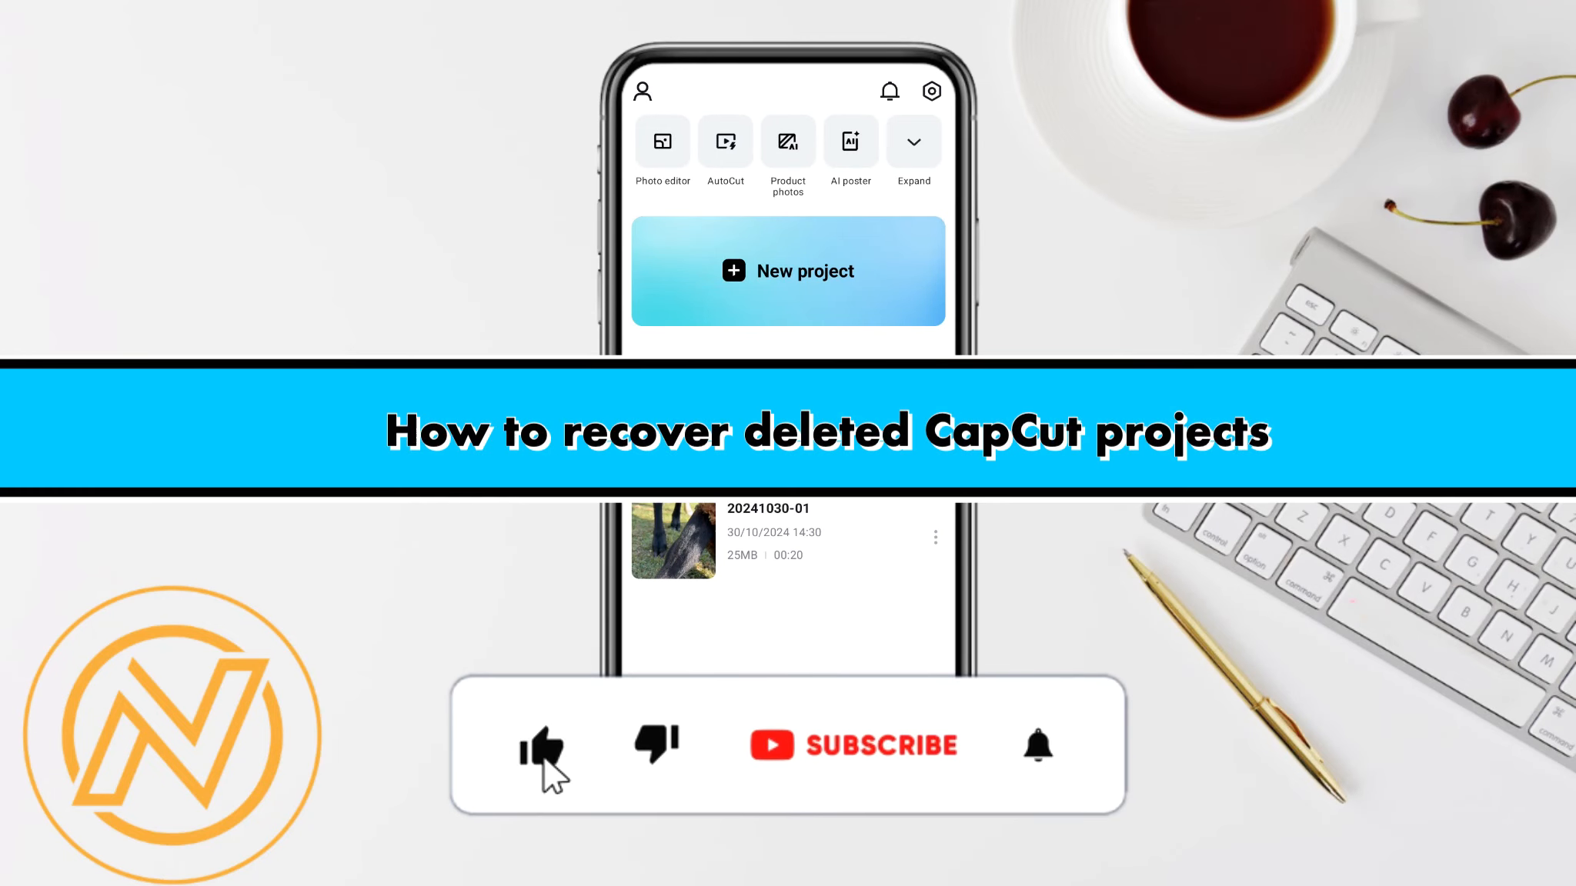
click(853, 744)
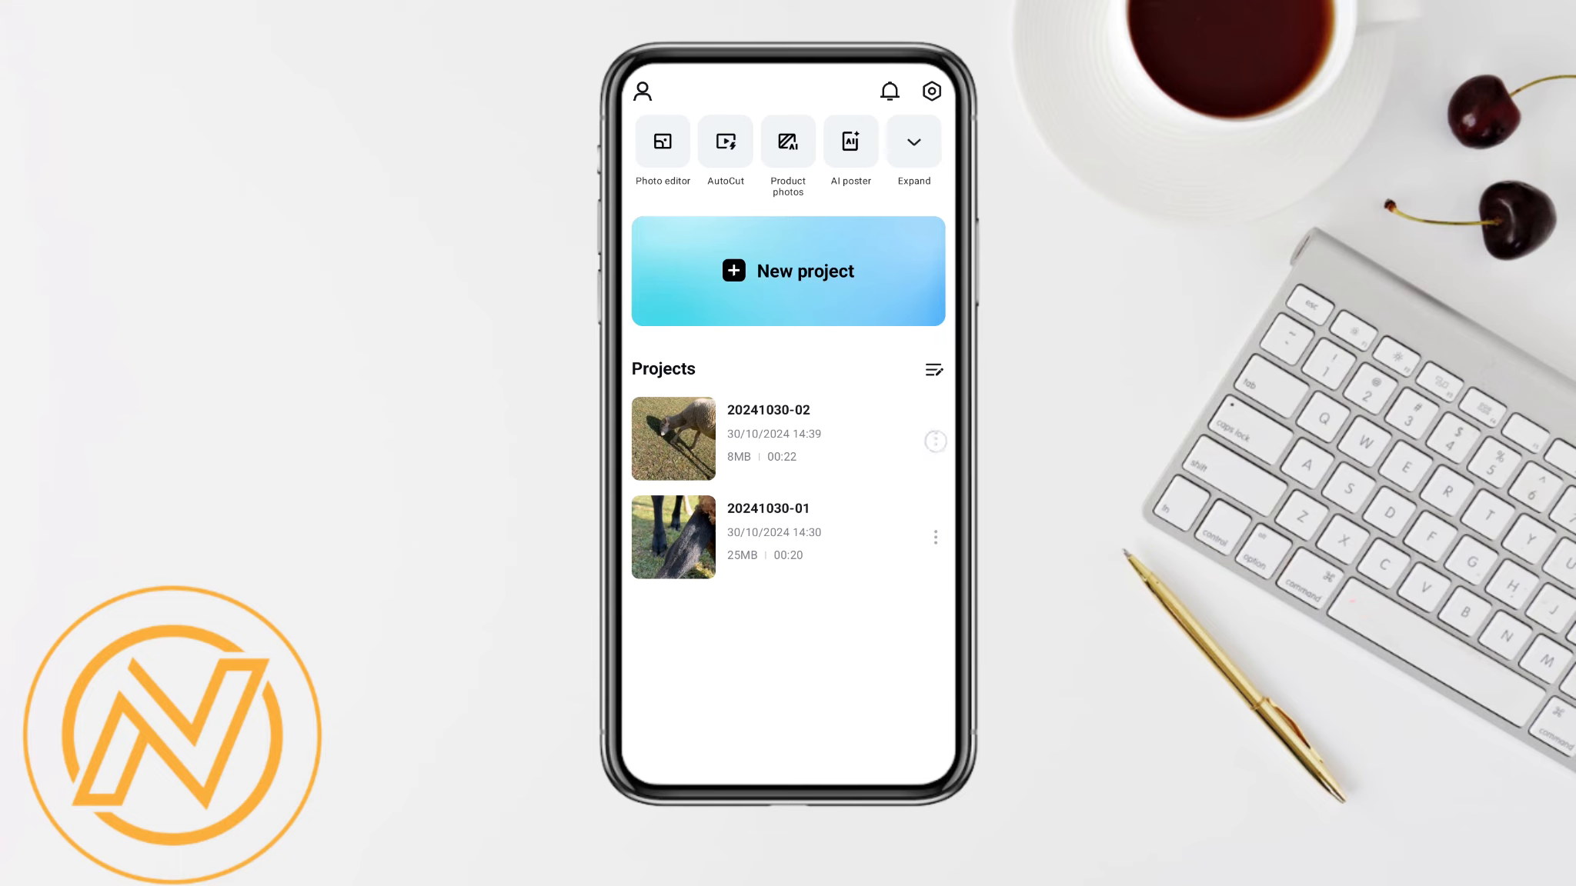
click(933, 536)
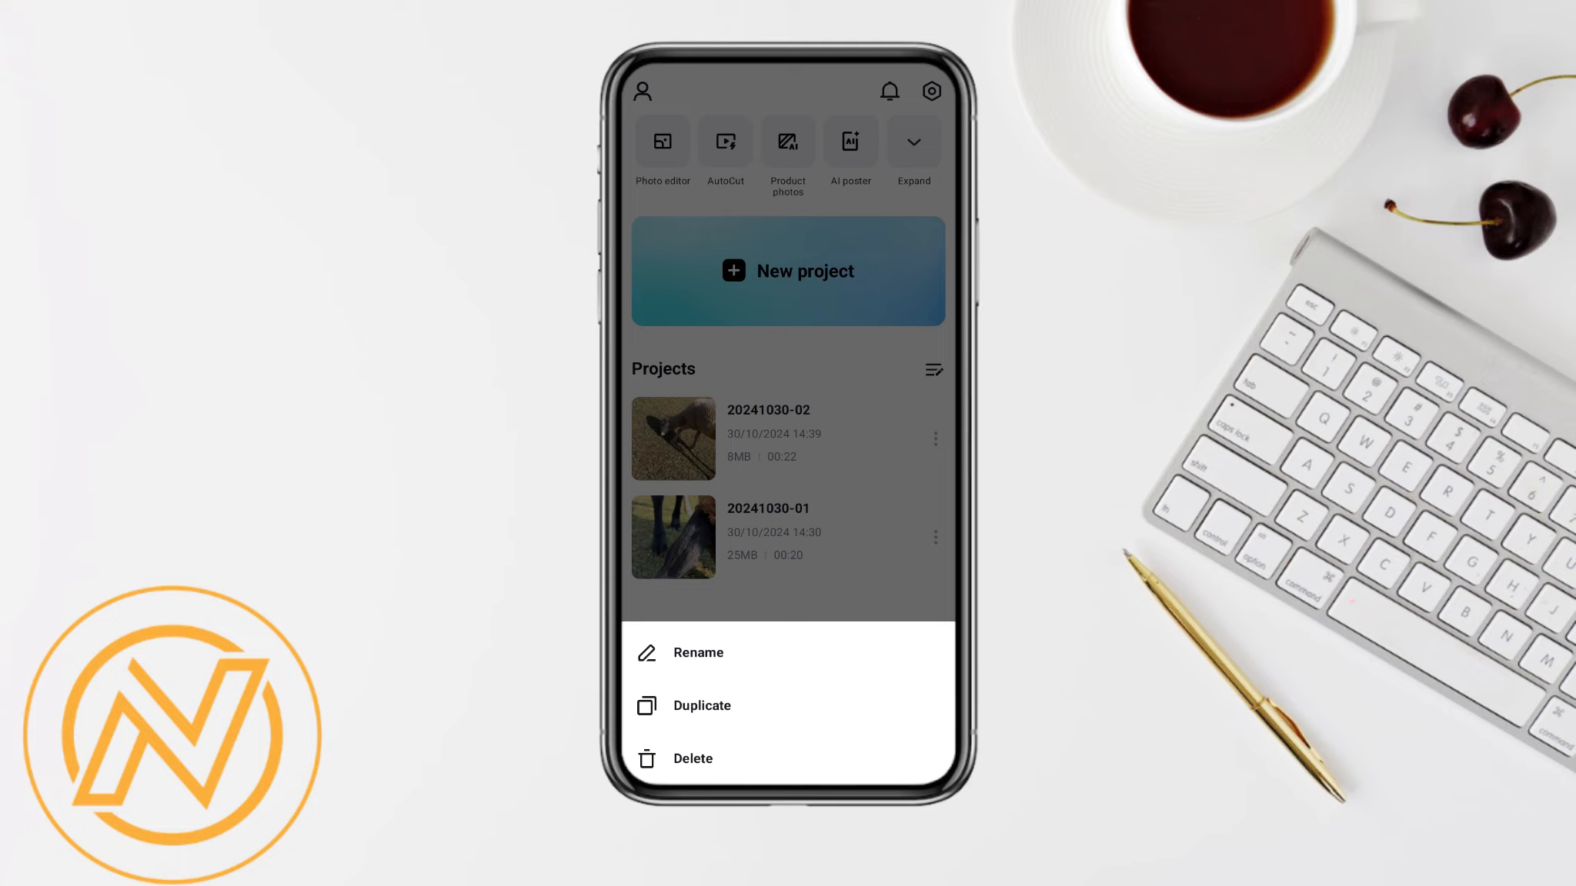
click(930, 91)
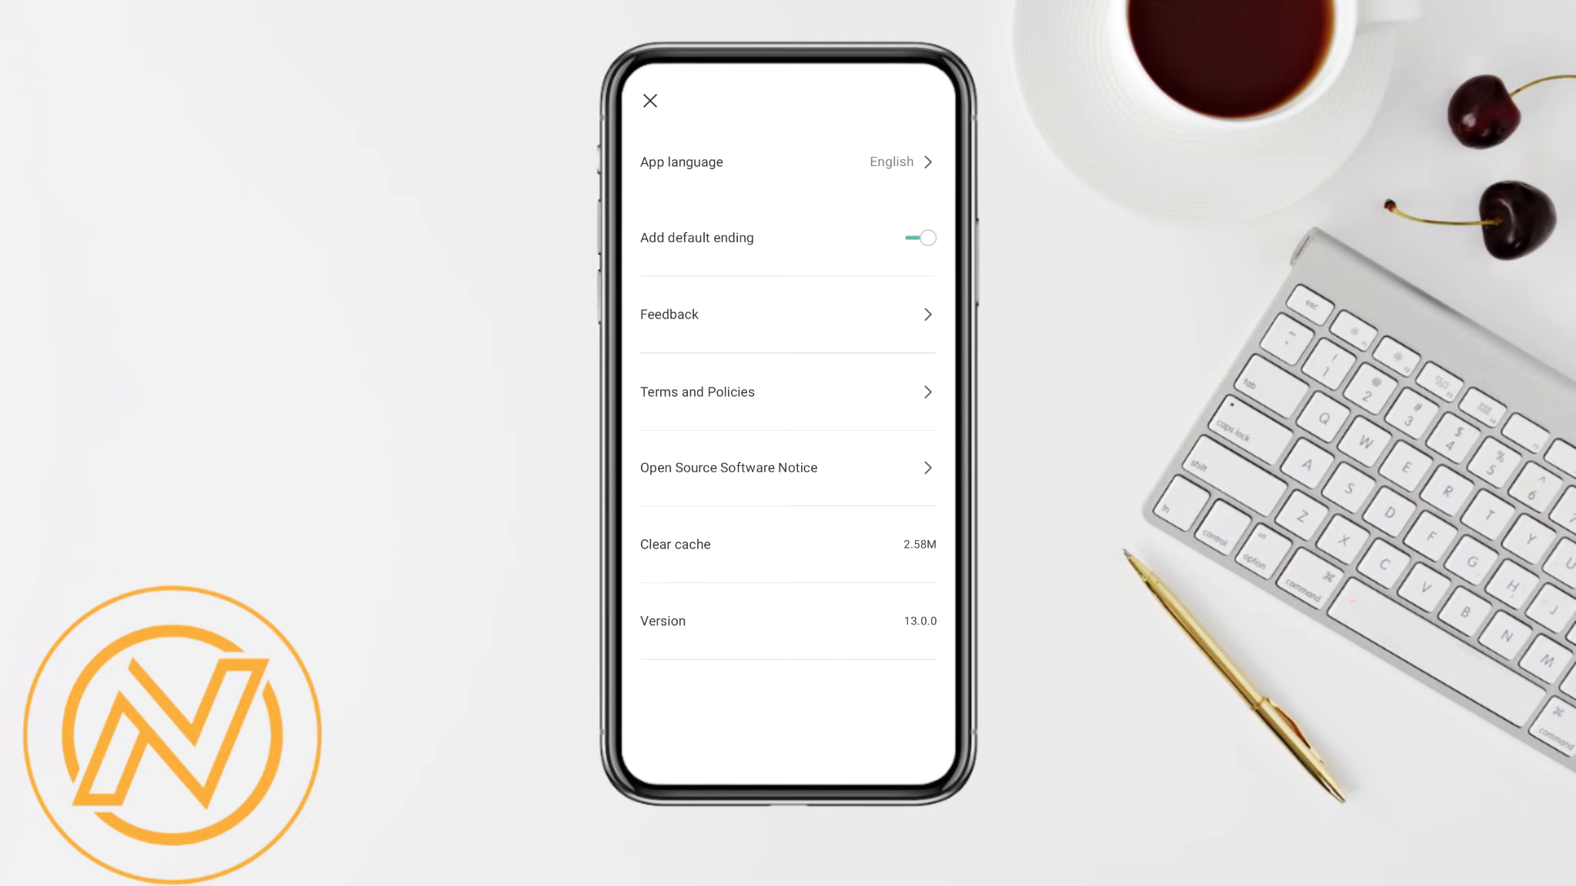
click(649, 100)
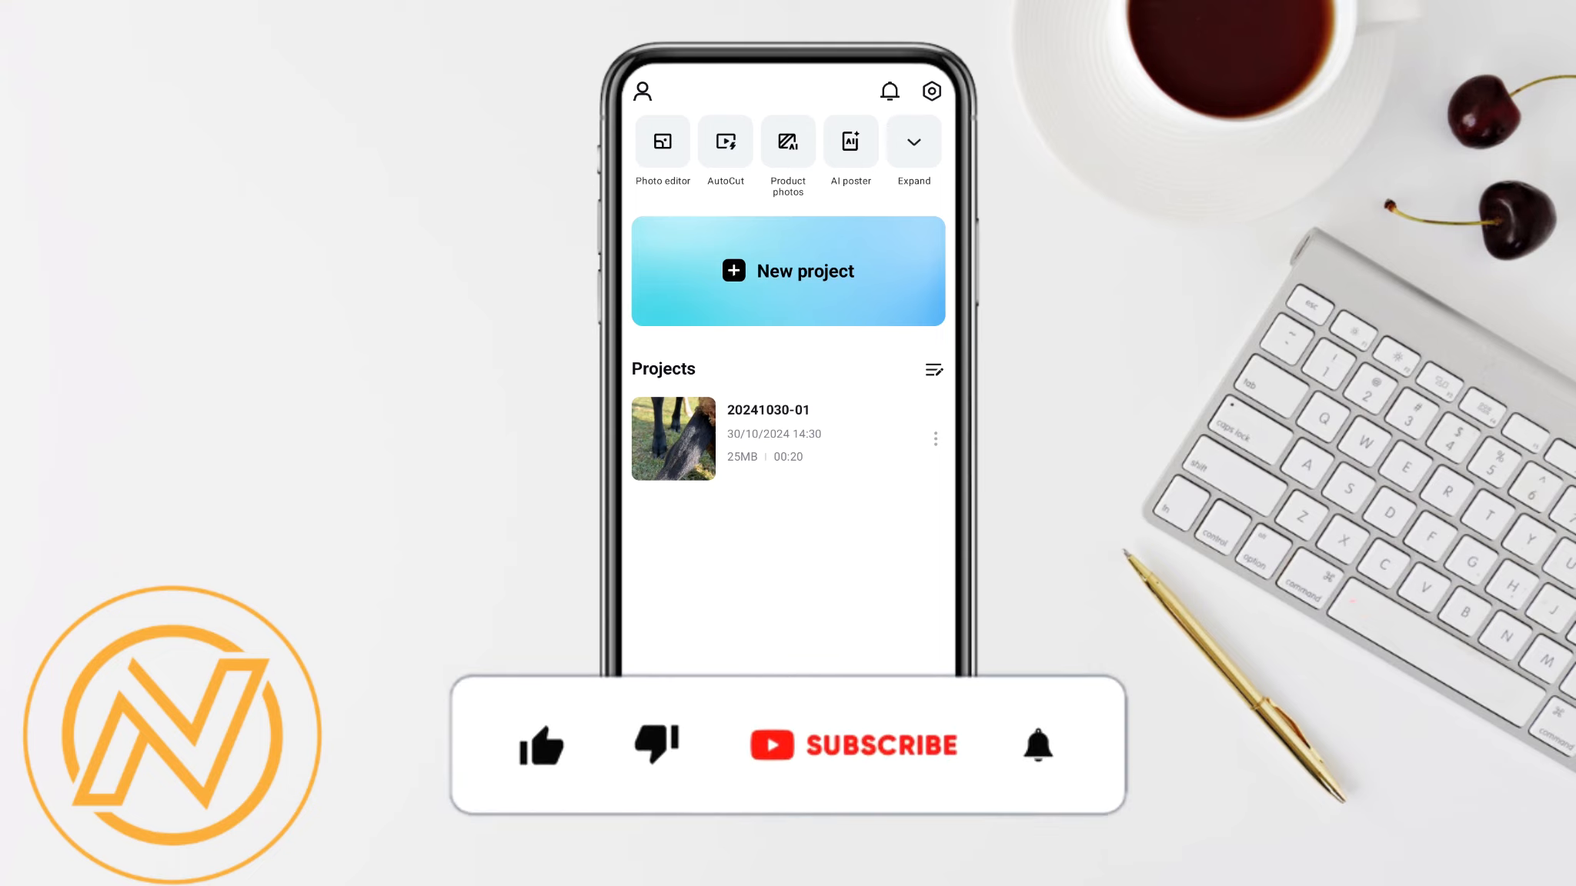
click(541, 746)
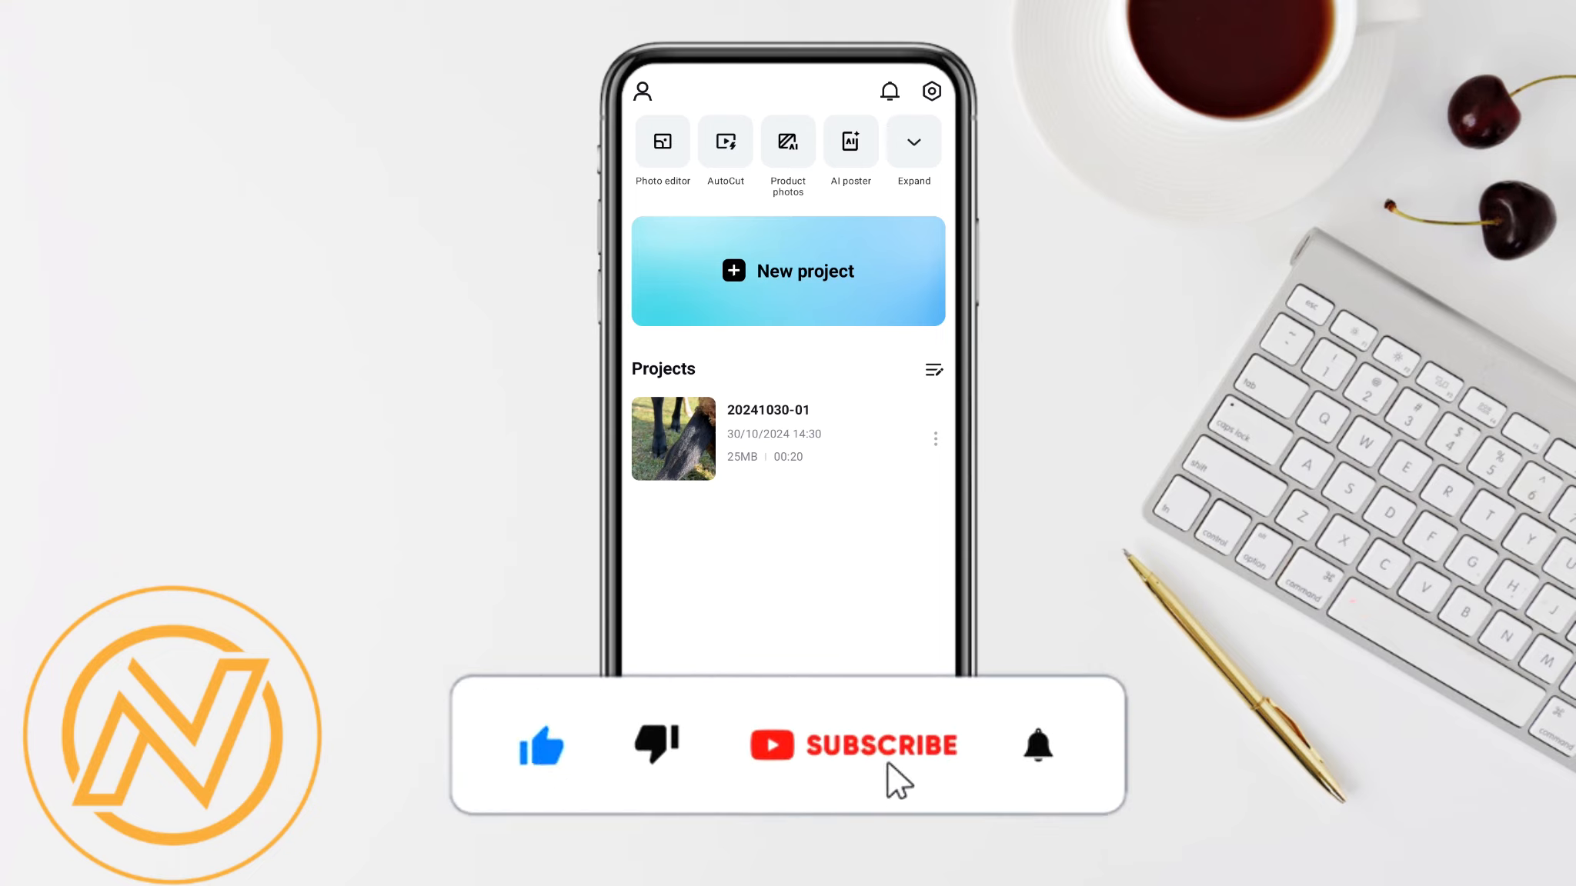